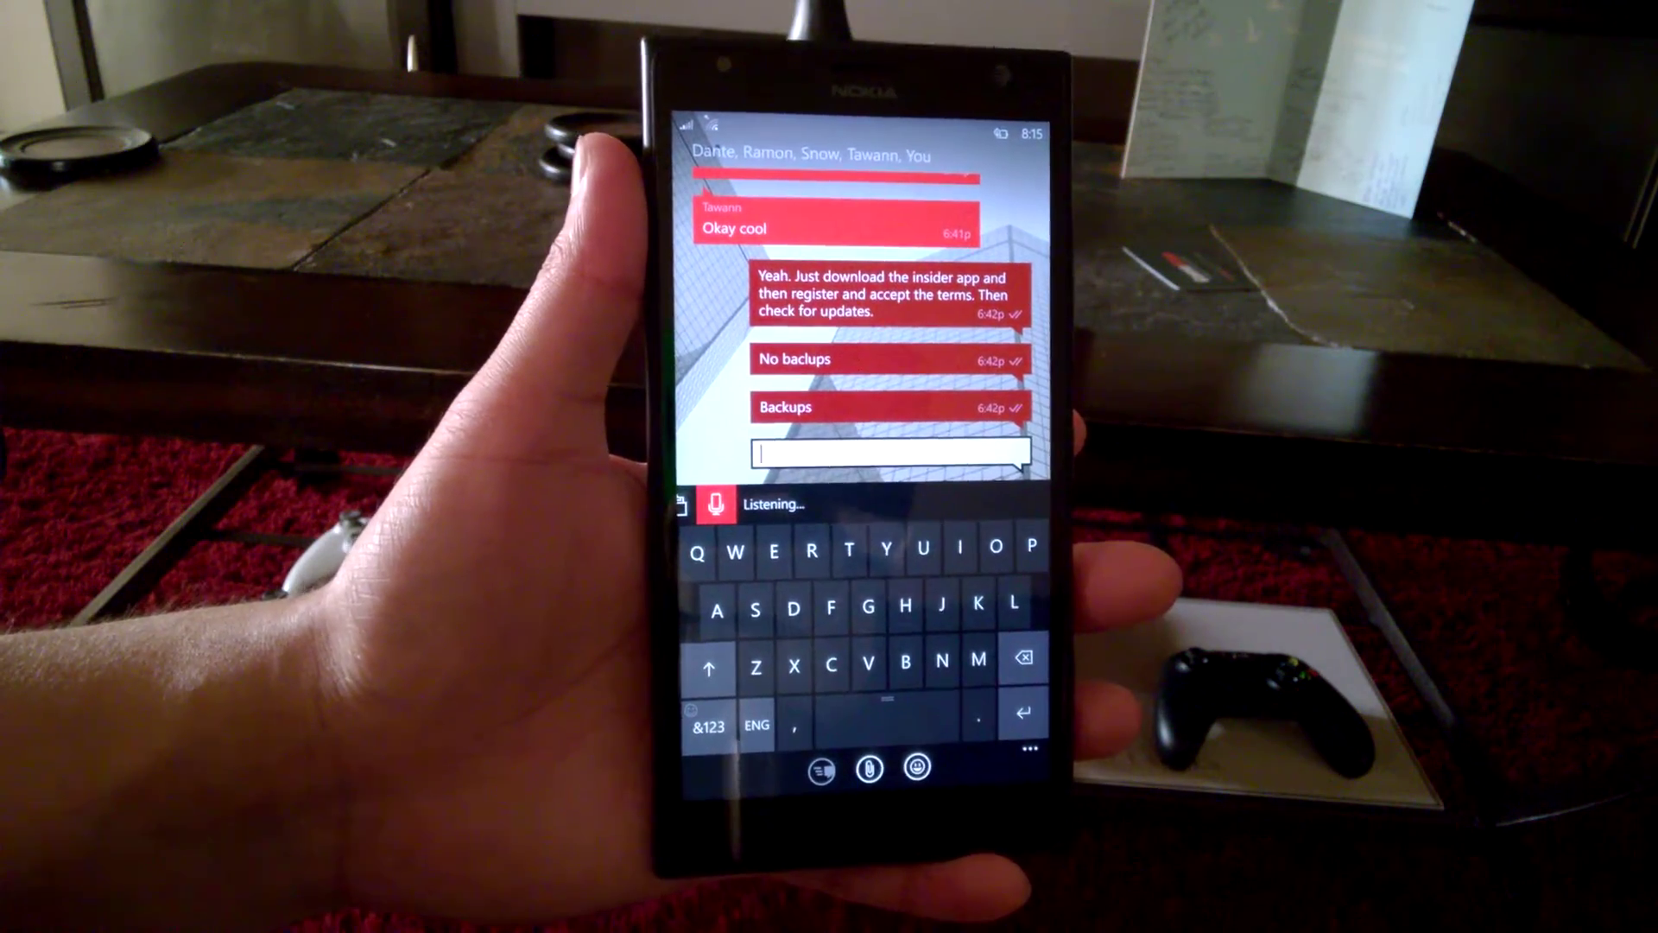
Dictate the reply 'hey guys I'm typing with' into the group conversation by voice
type("hey guys I'm typing with")
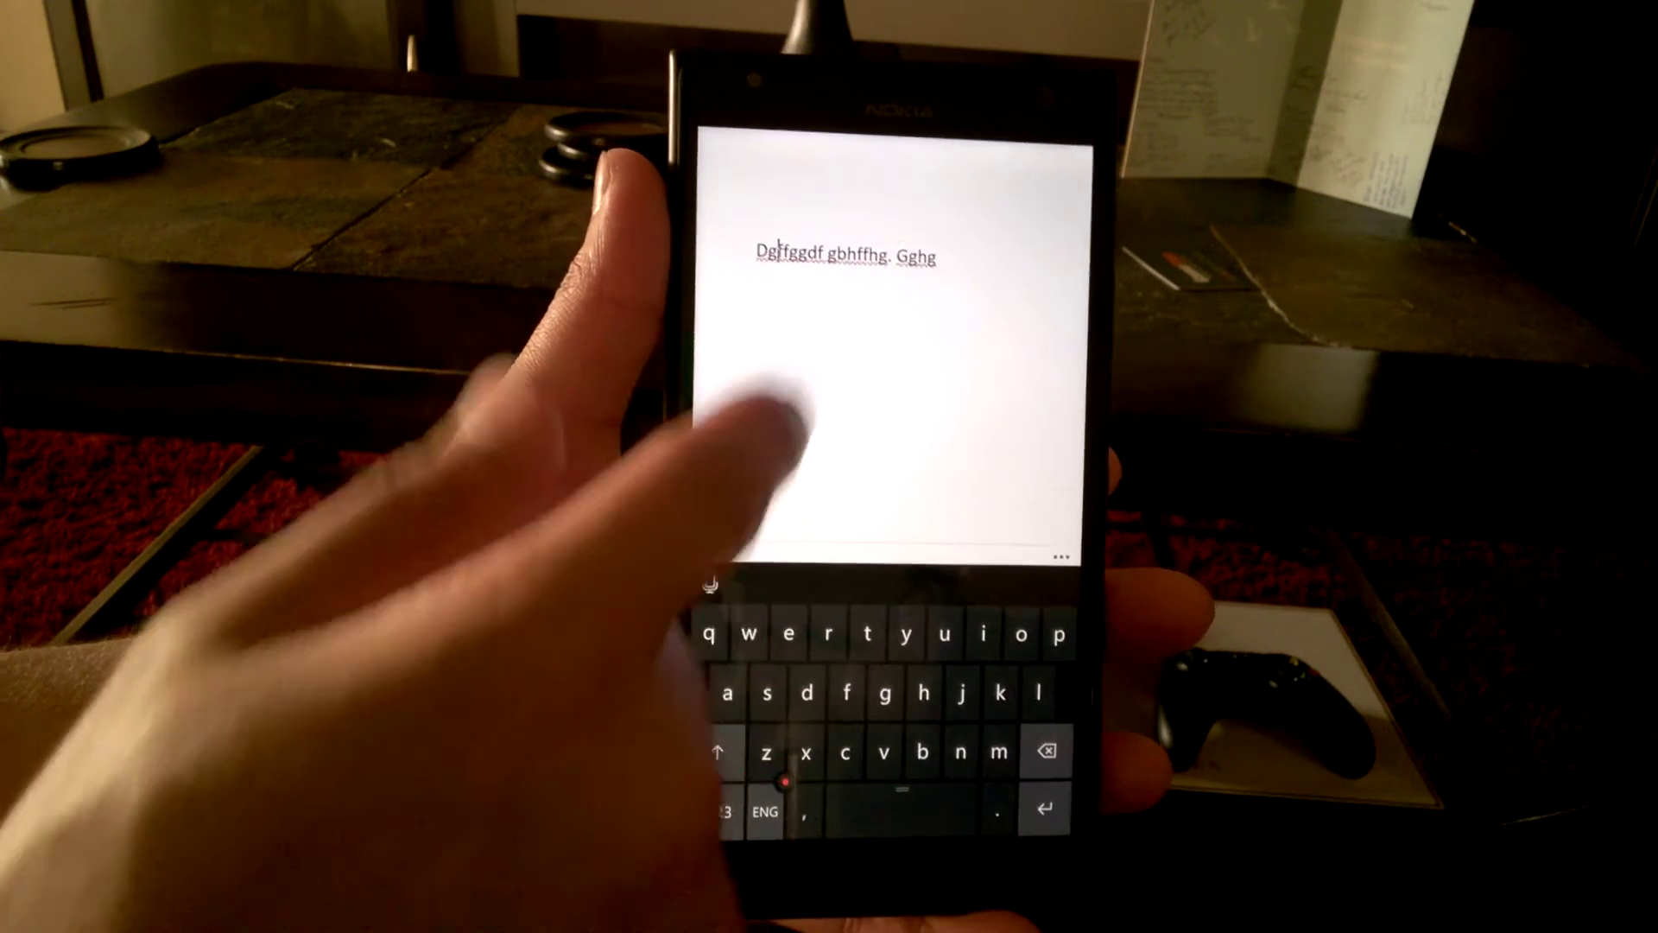
Select the first word Dgffggdf, bringing up the Cut/Copy/Paste bar and spelling suggestions
double_click(783, 255)
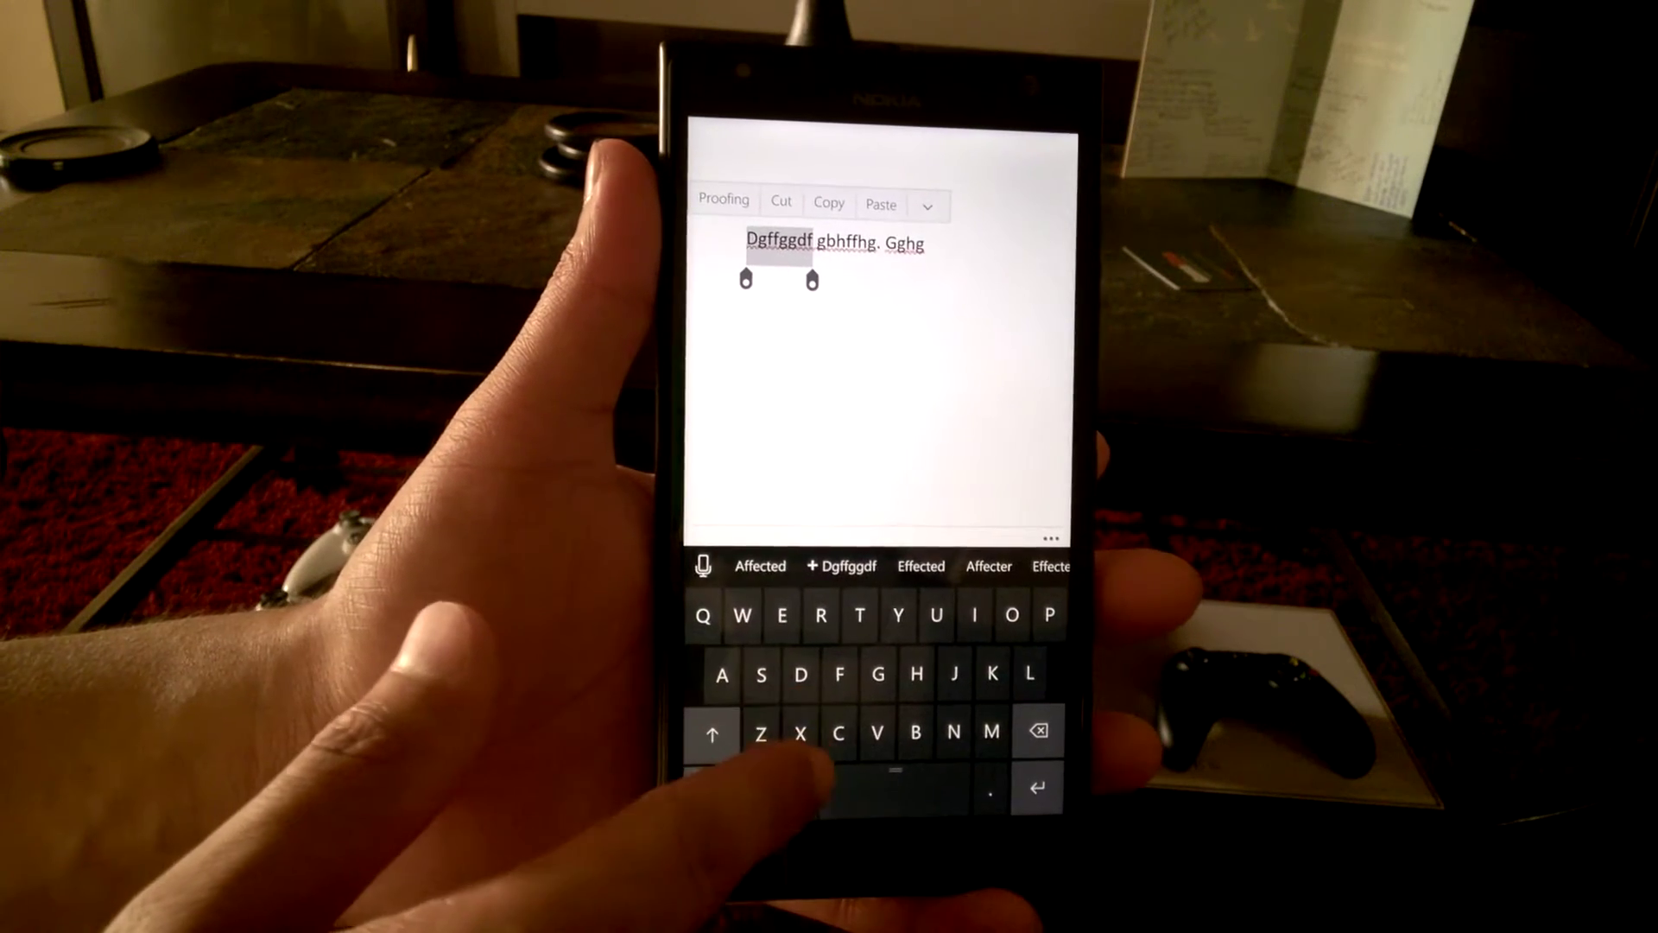